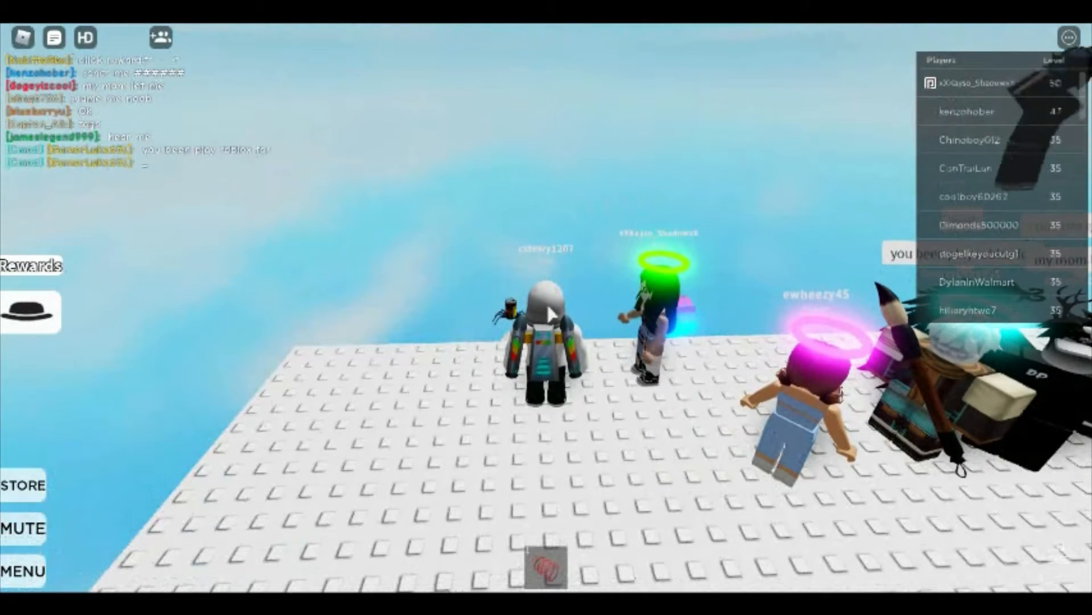
Step: Stop the in-game video recording from the Roblox menu's Record tab and resume playing
{"action": "left_click", "coordinate": [1068, 37]}
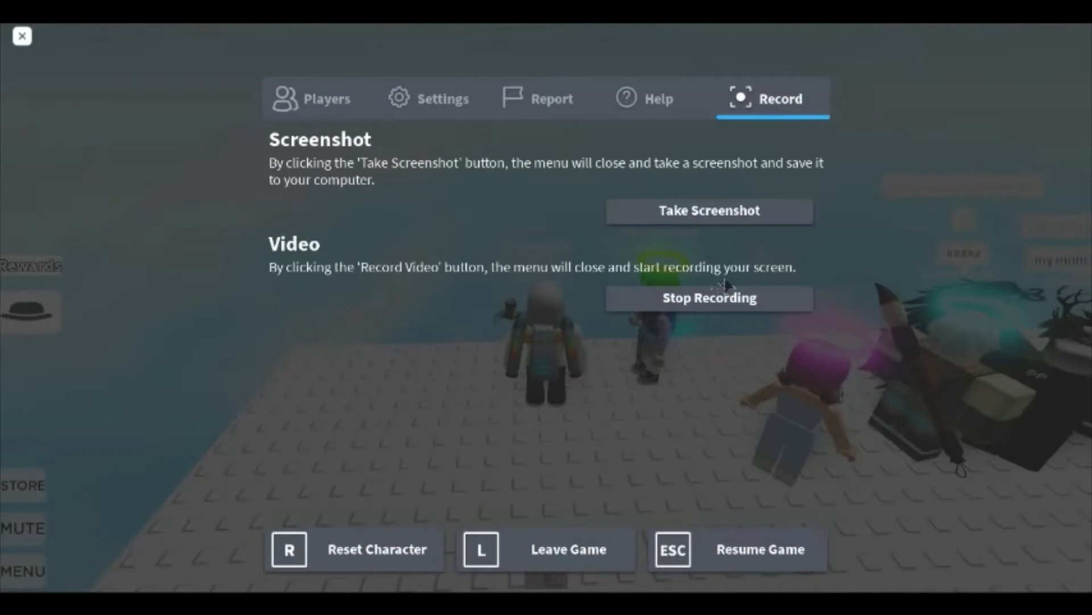
{"action": "left_click", "coordinate": [708, 211]}
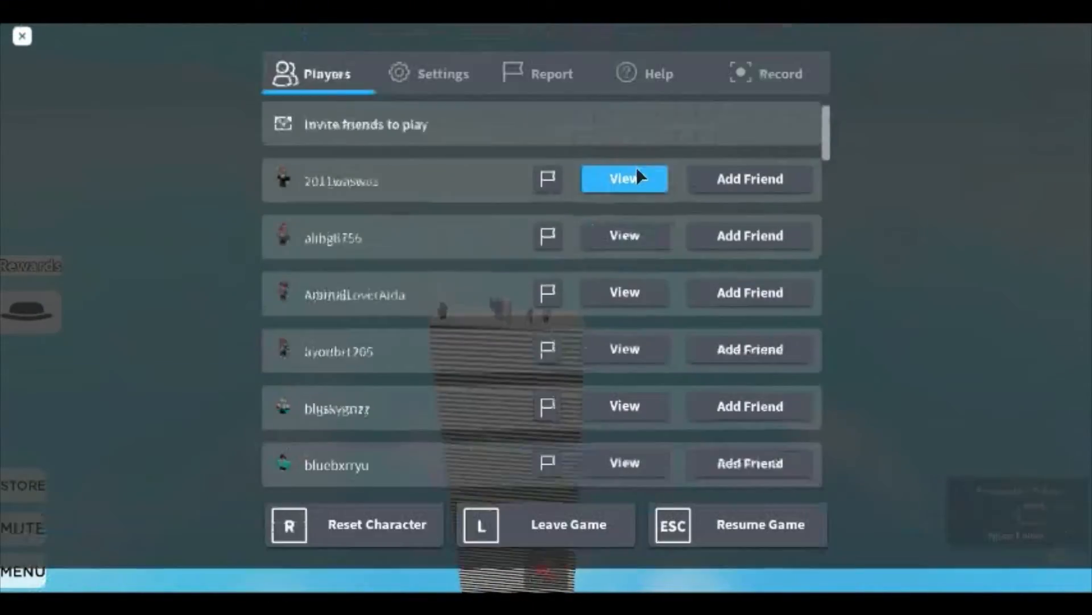
{"action": "left_click", "coordinate": [760, 524]}
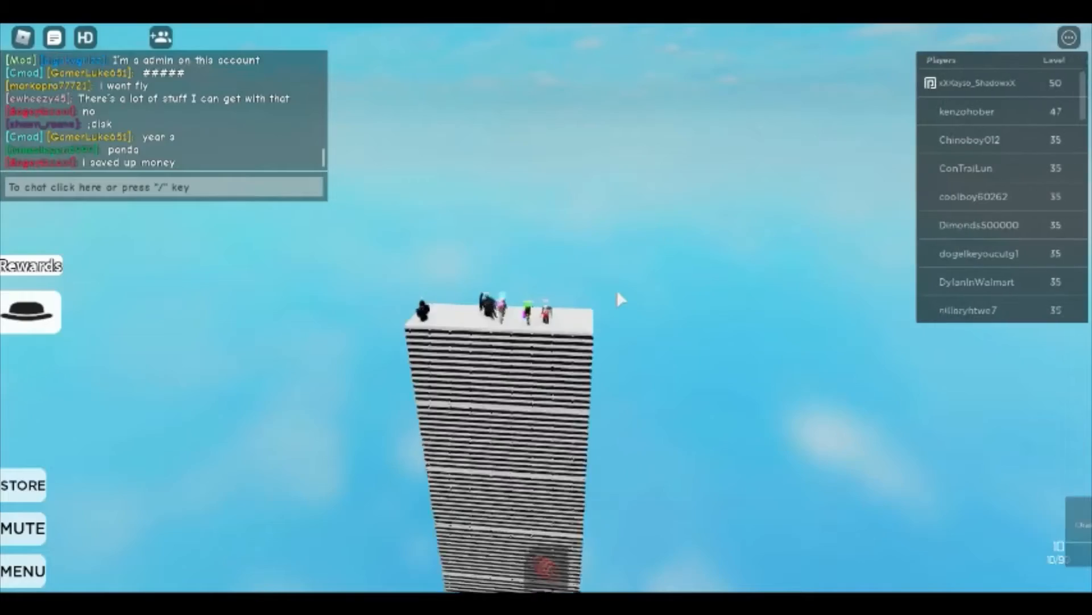